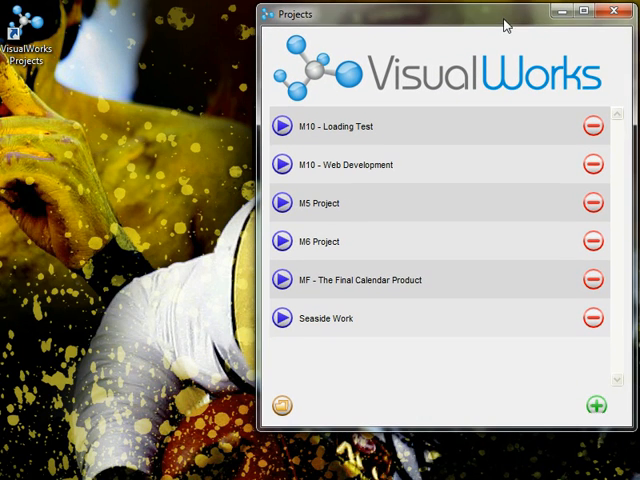
- Create and launch a new VisualWorks project named 'GUI Pr…'
left_click(595, 405)
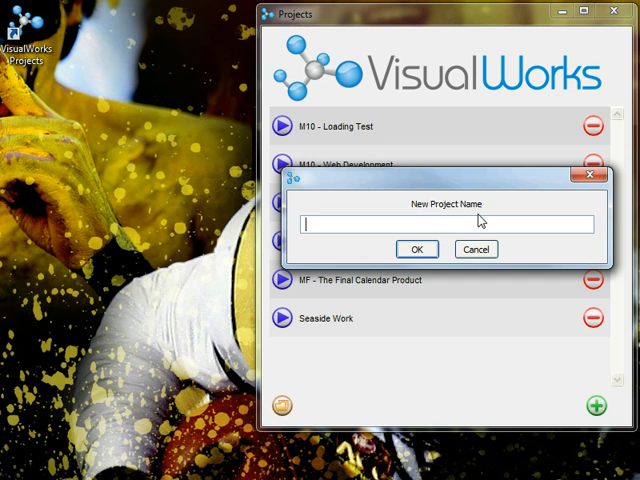
type("GUI Pr")
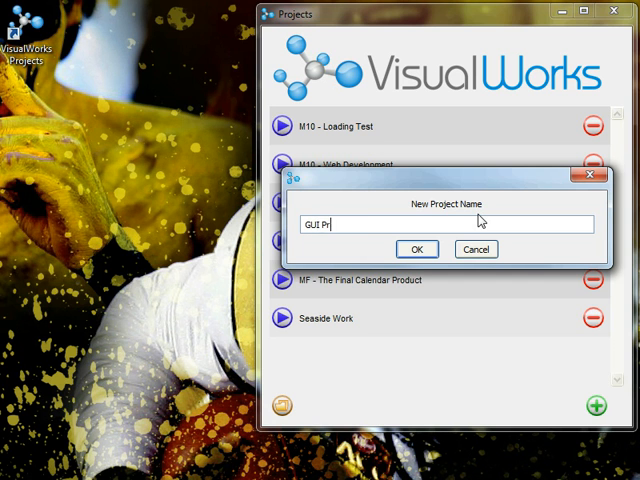
left_click(417, 248)
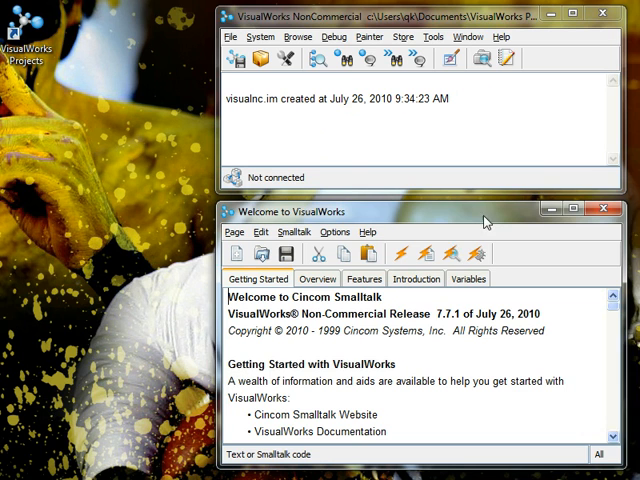
- Open the Parcel Manager from the VisualWorks launcher
left_click(448, 105)
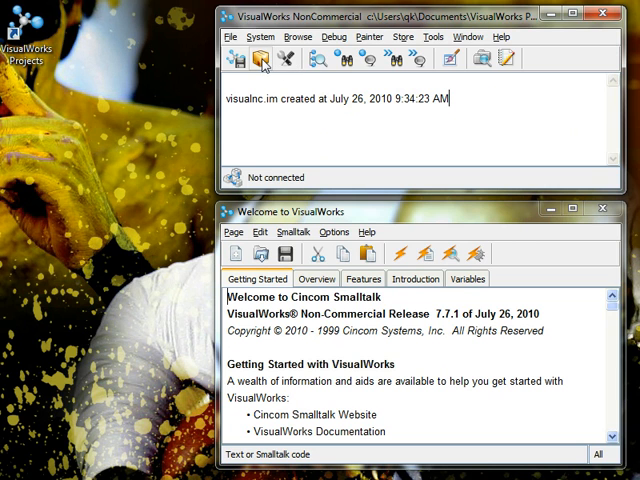
mouse_move(261, 62)
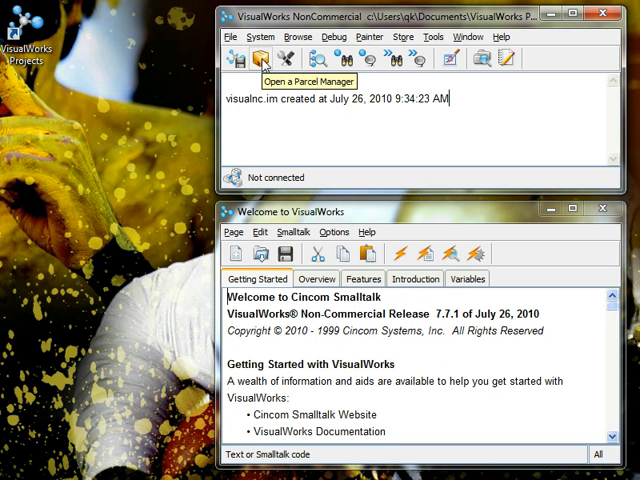
mouse_move(270, 81)
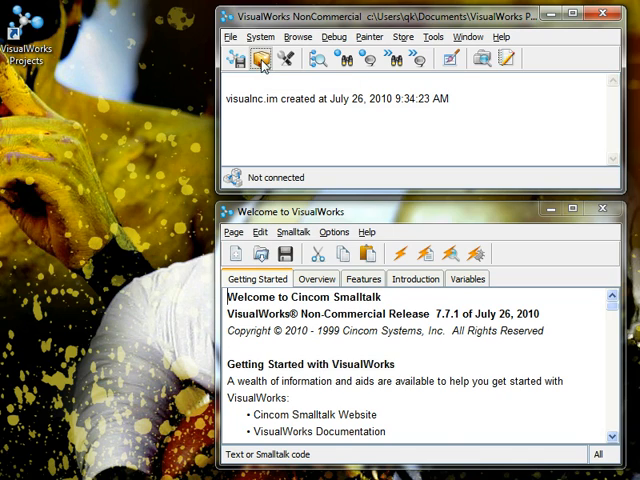
left_click(265, 58)
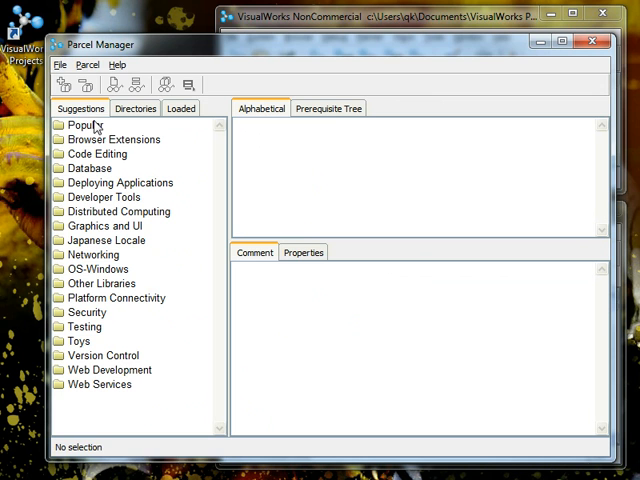
- Browse the Code Editing, Database, Web Development, and Popular parcel suggestions
left_click(97, 153)
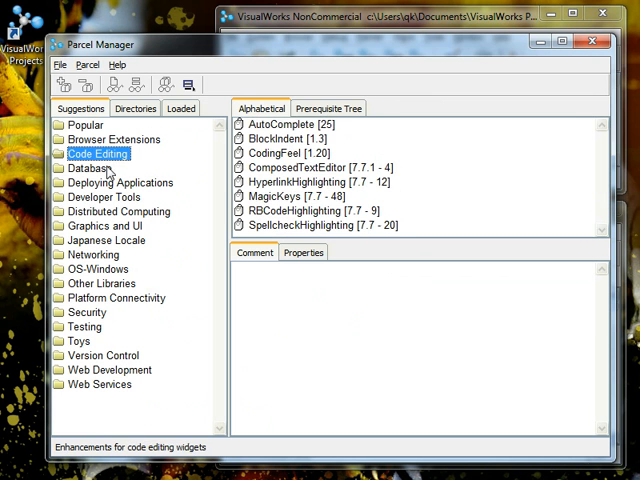
left_click(85, 168)
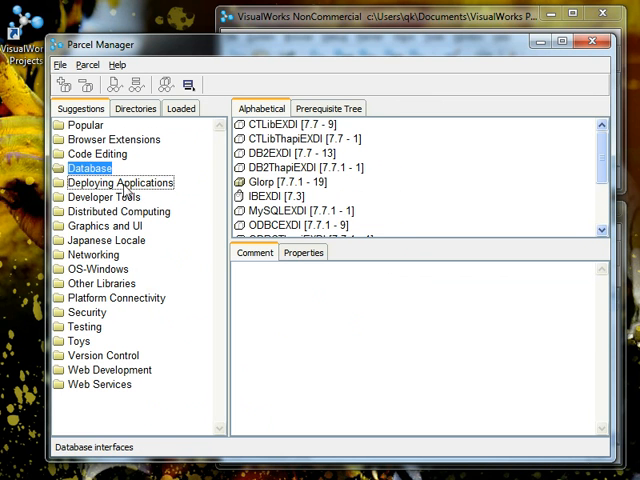
left_click(112, 370)
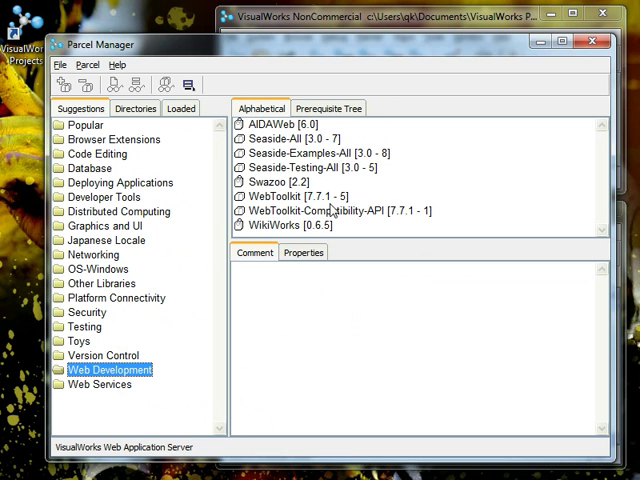
left_click(83, 125)
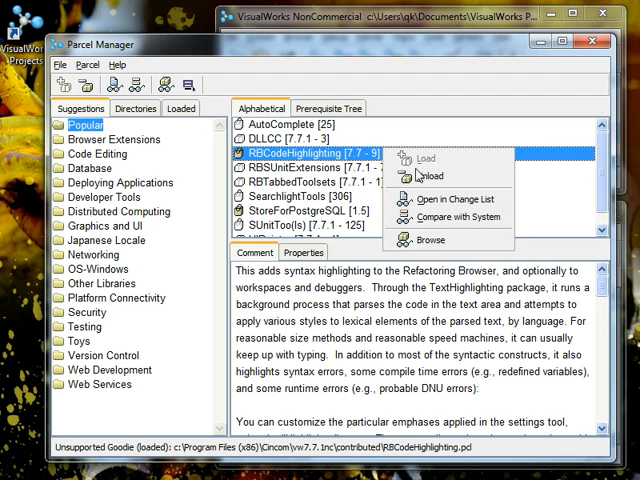
mouse_move(434, 161)
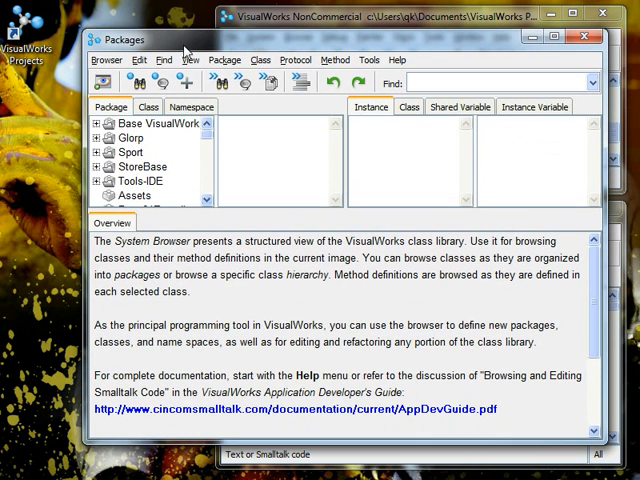
mouse_move(208, 138)
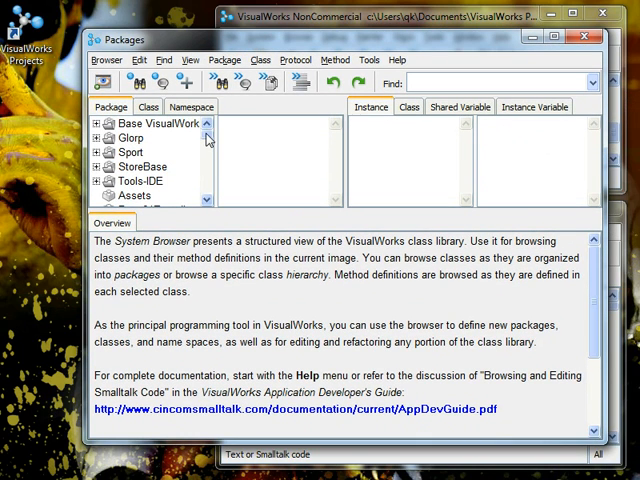
- Create a new package named GUI_Project in the System Browser
scroll("down", 3)
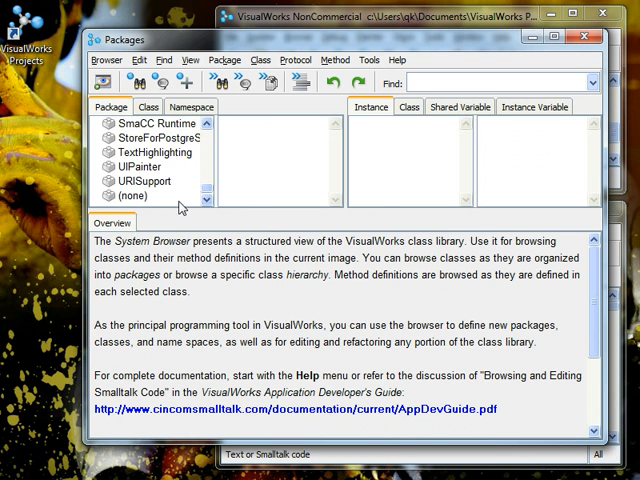
right_click(180, 207)
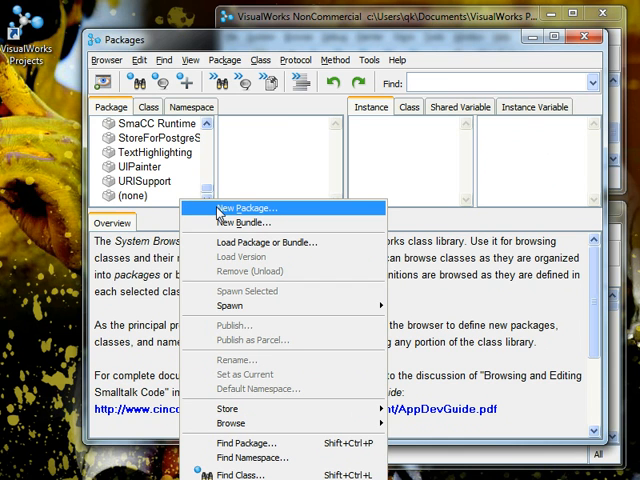
left_click(247, 208)
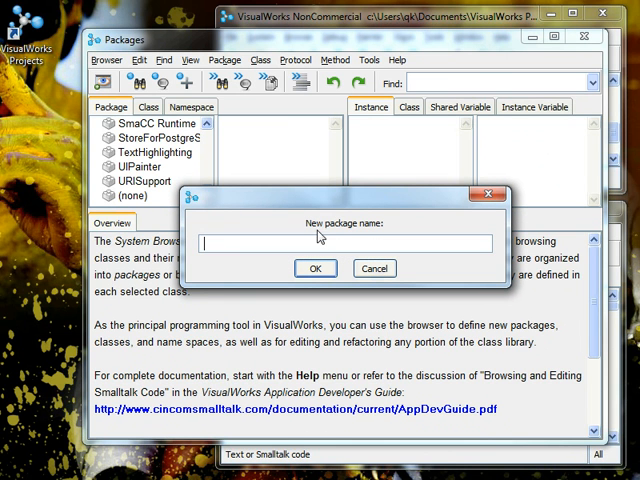
type("G")
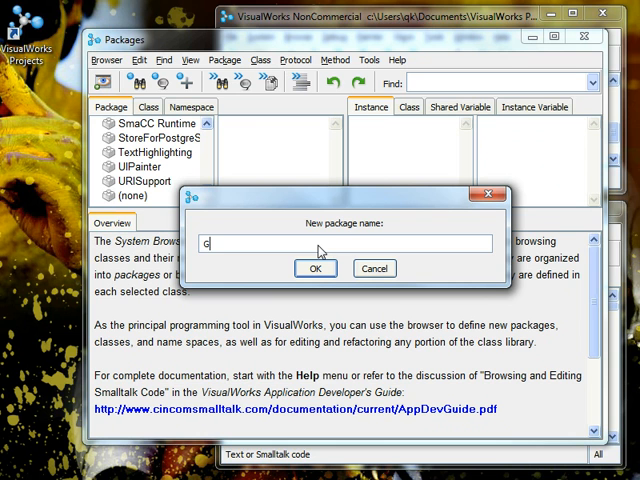
type("UI_Project")
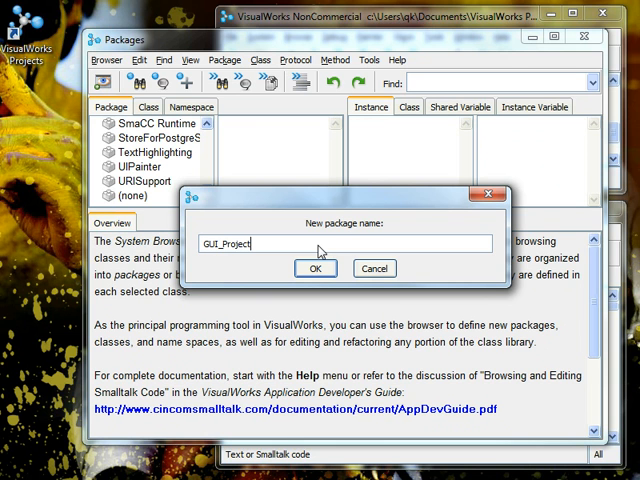
left_click(315, 268)
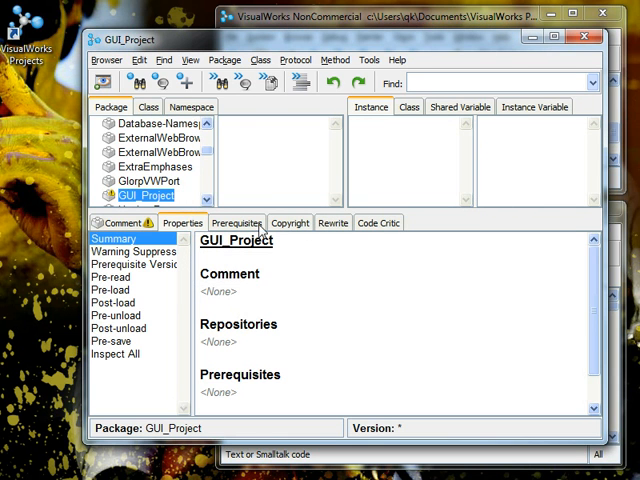
mouse_move(182, 228)
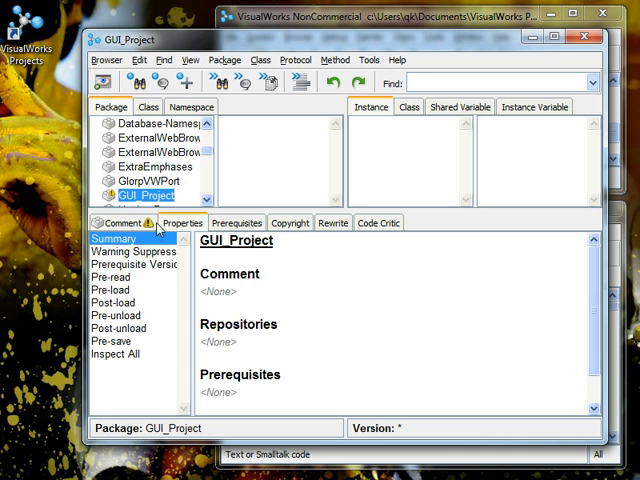
- Replace the package's placeholder comment with 'This is our GUI Project'
left_click(123, 222)
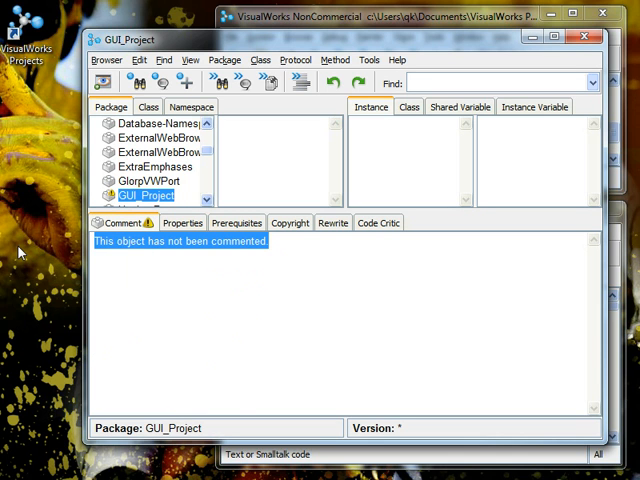
type("This is our")
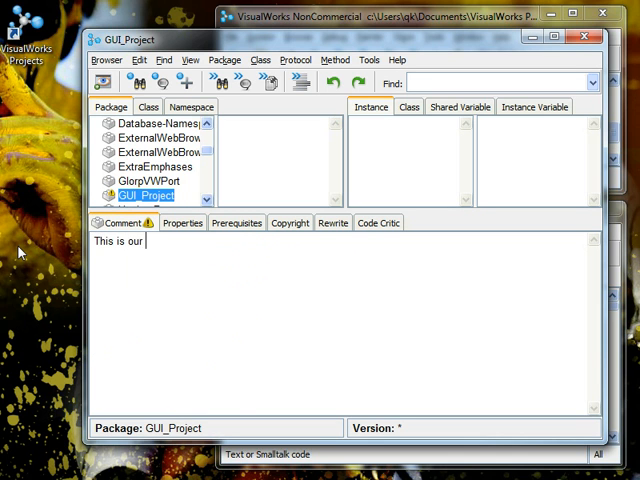
type("GUI Project")
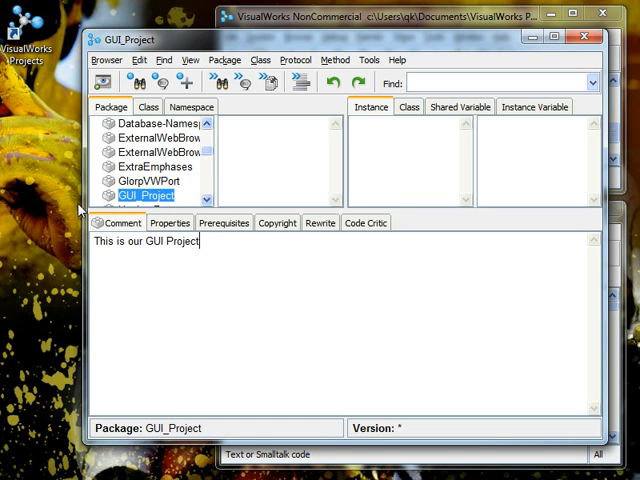
mouse_move(280, 135)
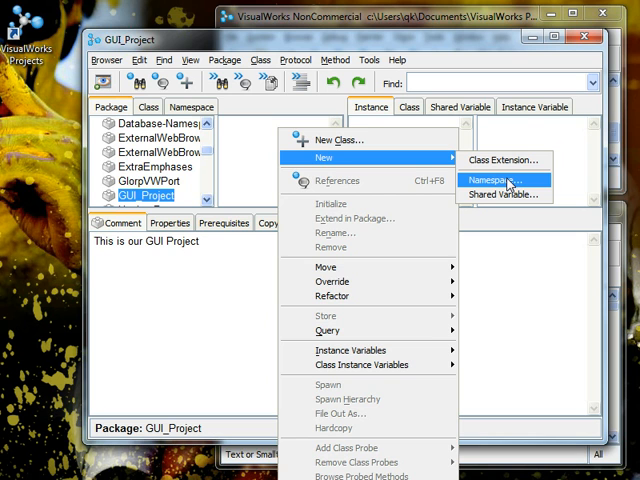
- Add a namespace named GUI_Project to the GUI_Project package
left_click(502, 179)
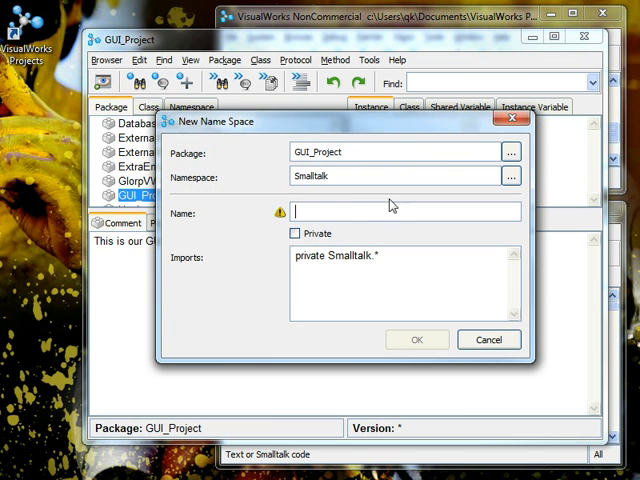
type("GUI_Project")
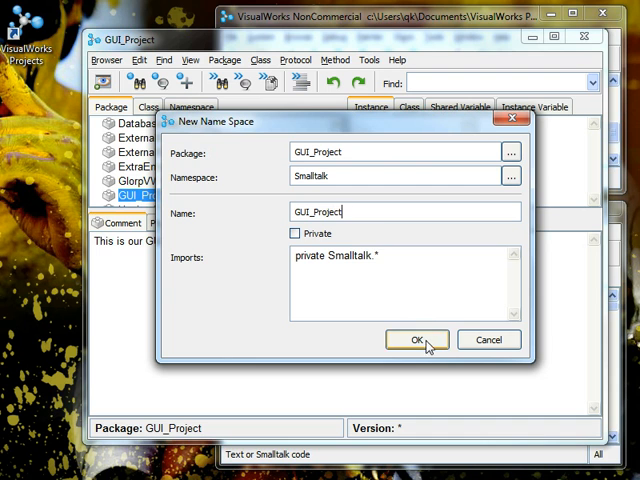
left_click(416, 340)
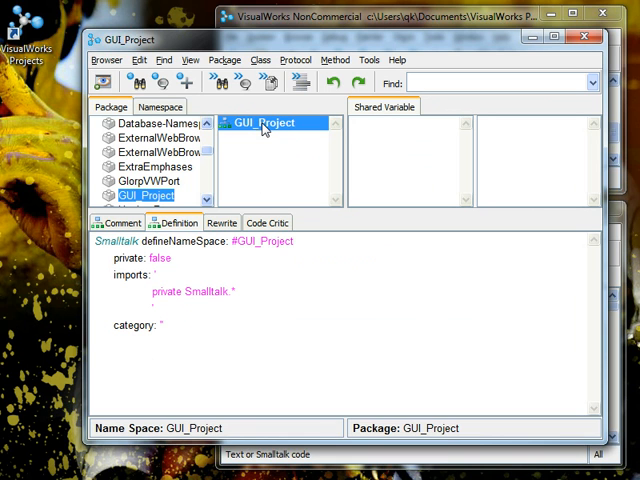
- Create class MainWindow in the GUI_Project namespace with superclass ApplicationModel
right_click(280, 126)
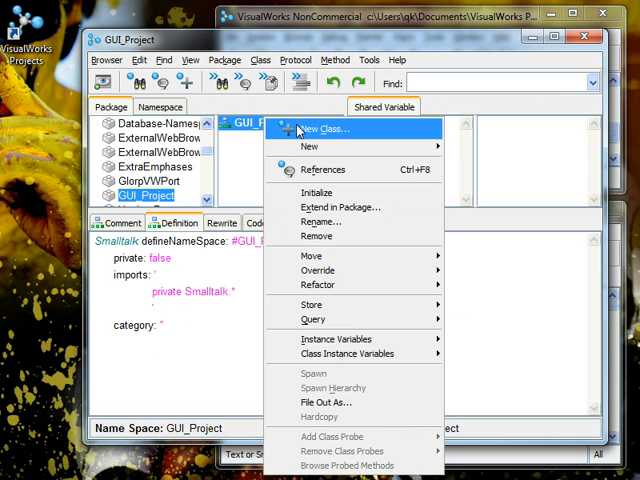
mouse_move(291, 130)
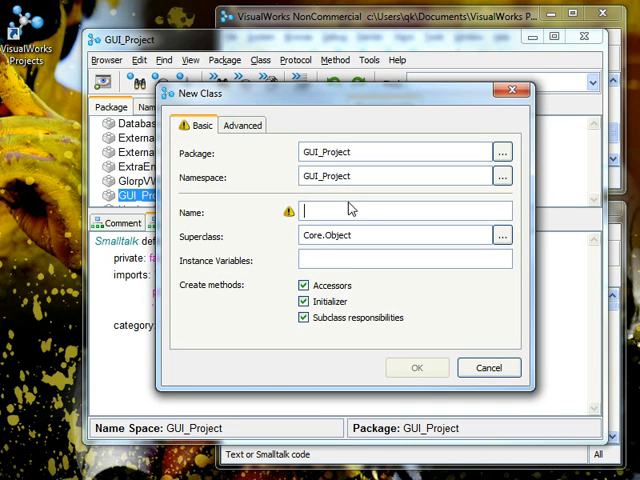
type("MainWindow")
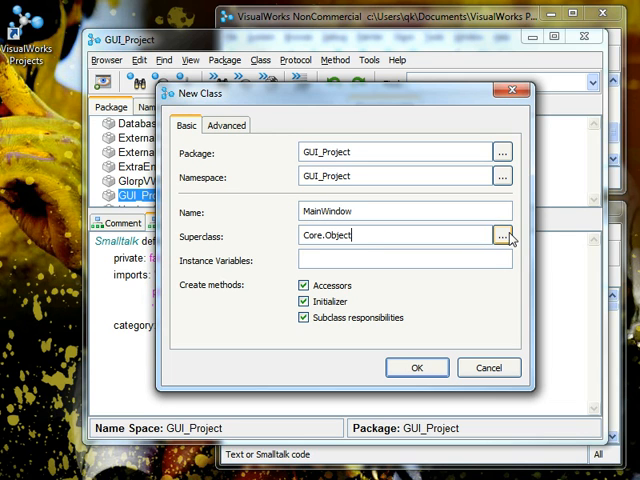
left_click(500, 235)
type("ApplicationModel")
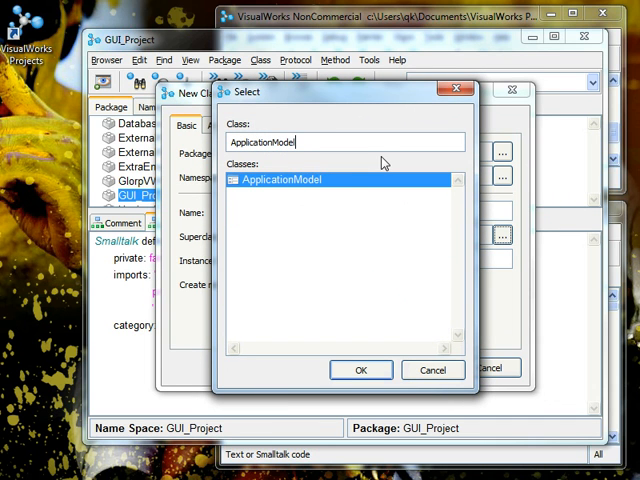
left_click(360, 369)
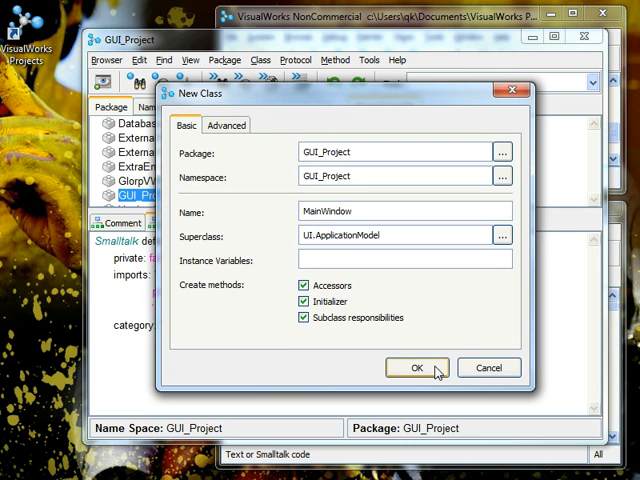
left_click(412, 368)
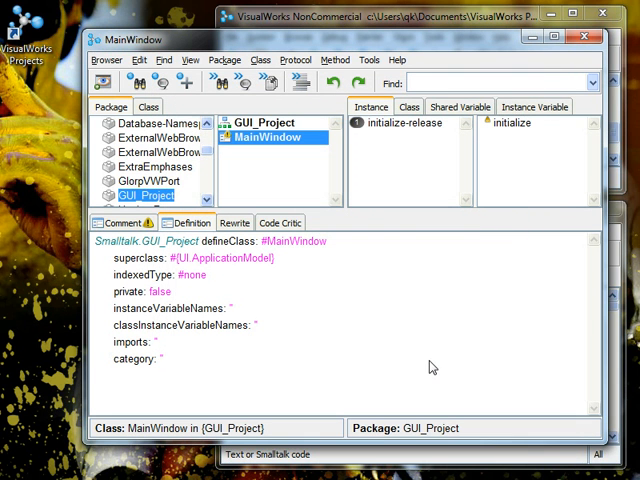
mouse_move(283, 147)
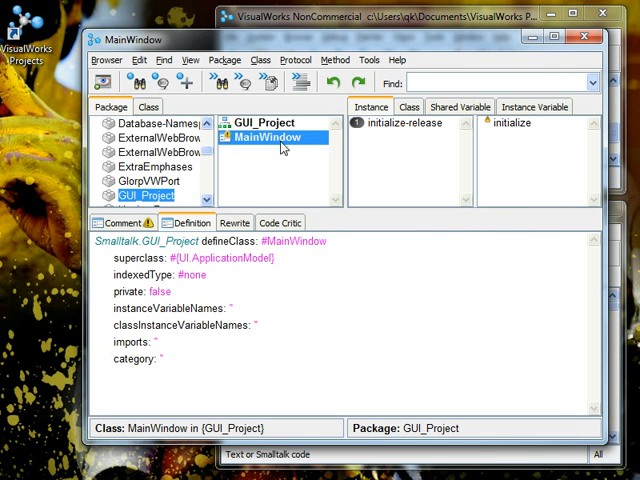
- Comment MainWindow 'This is our main window for the GUI Project.' and view initialize
left_click(118, 222)
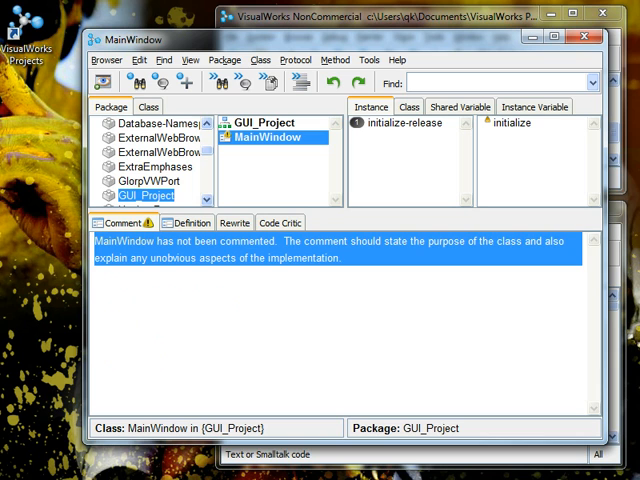
type("This is our m")
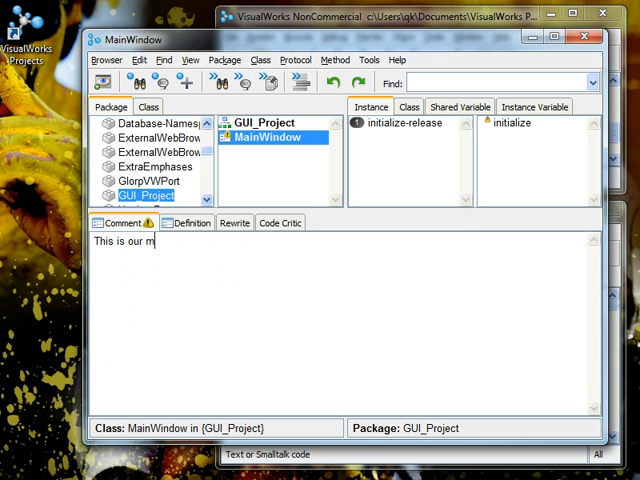
type("ain window for the GU")
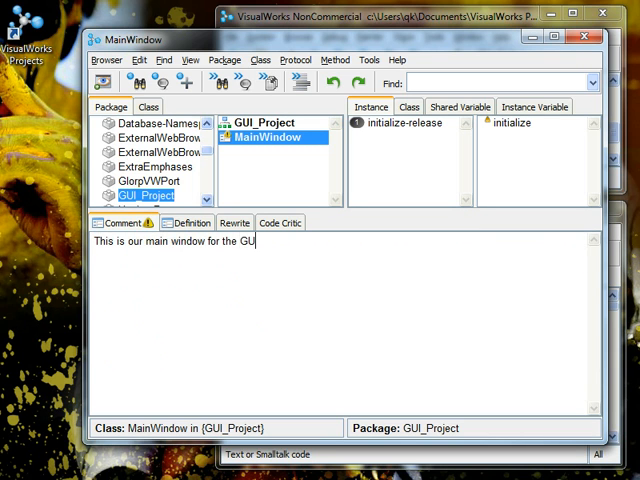
type("Project.")
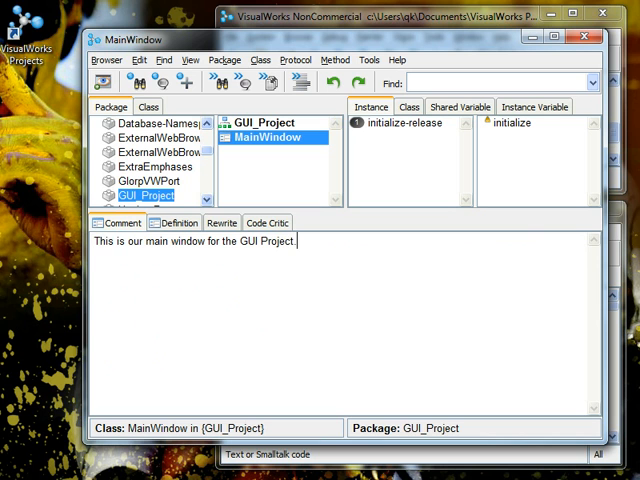
left_click(513, 124)
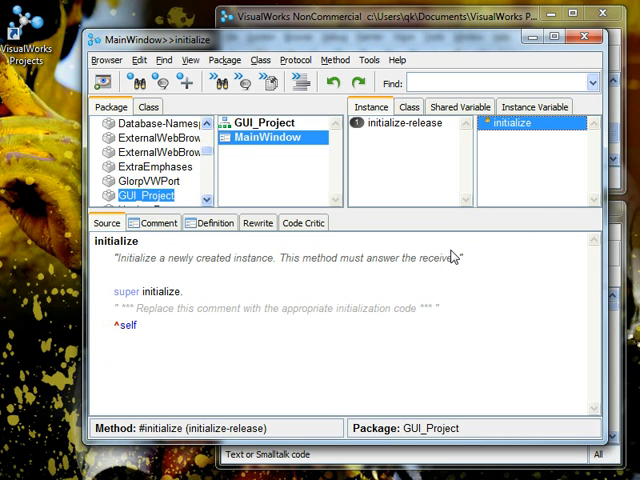
mouse_move(450, 447)
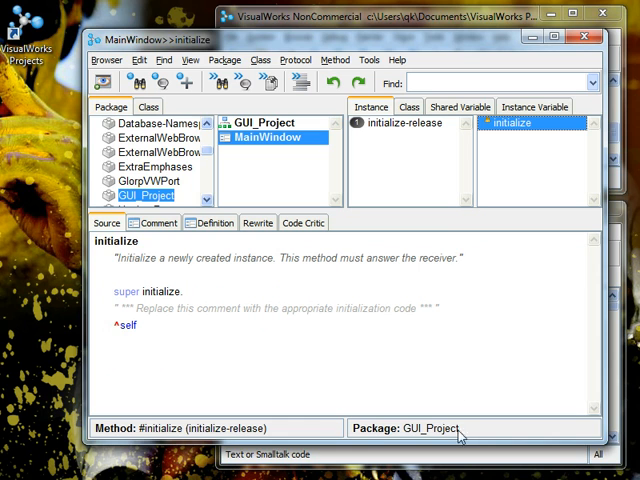